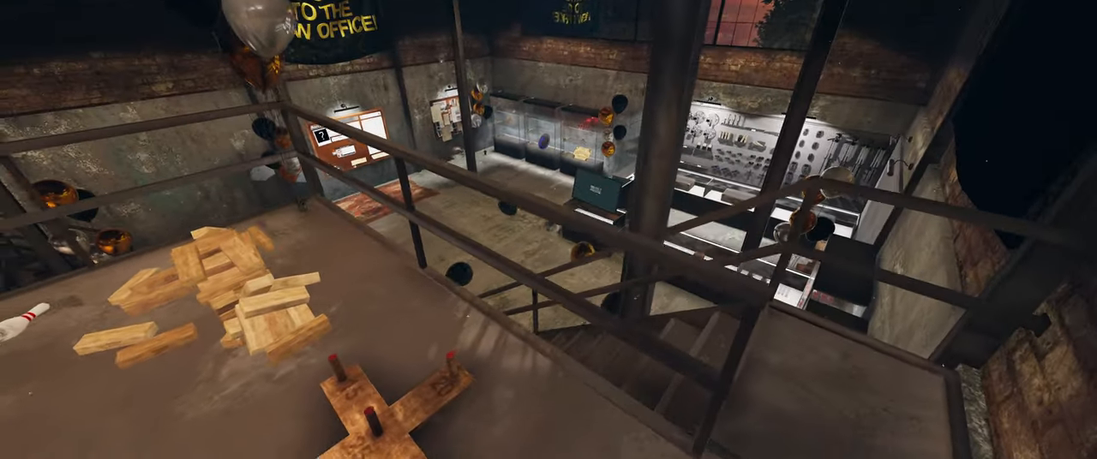
mouse_move(549, 229)
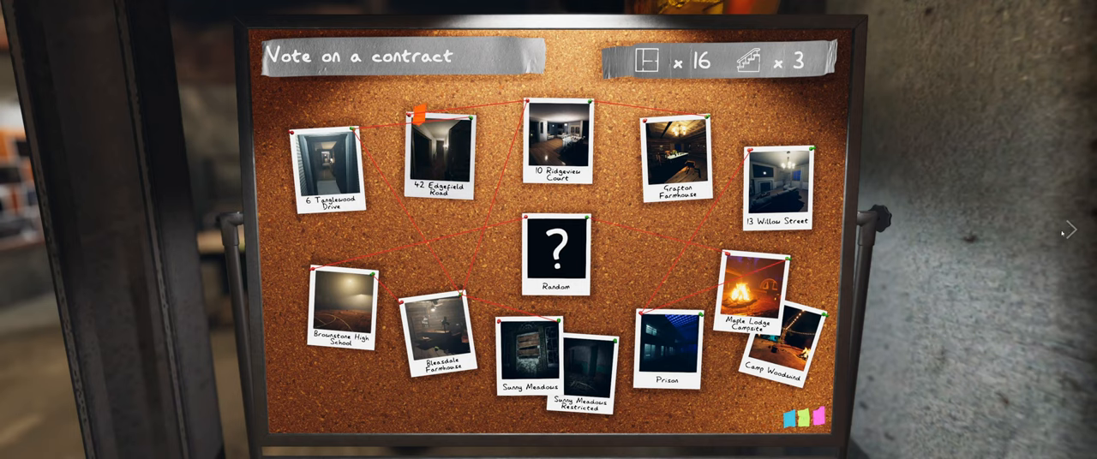
Step: Ready up in the Server Lobby and start the 42 Edgefield Road contract
left_click(440, 145)
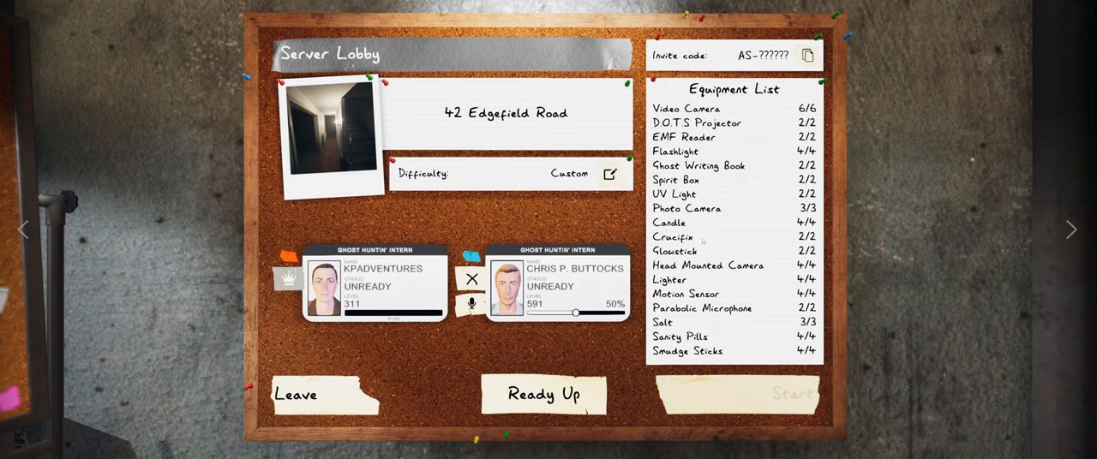
left_click(544, 395)
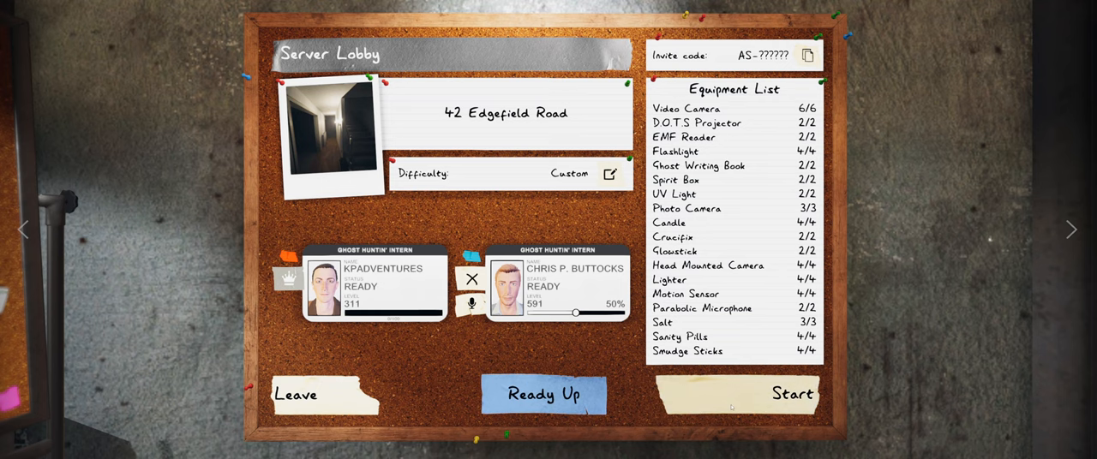
left_click(790, 394)
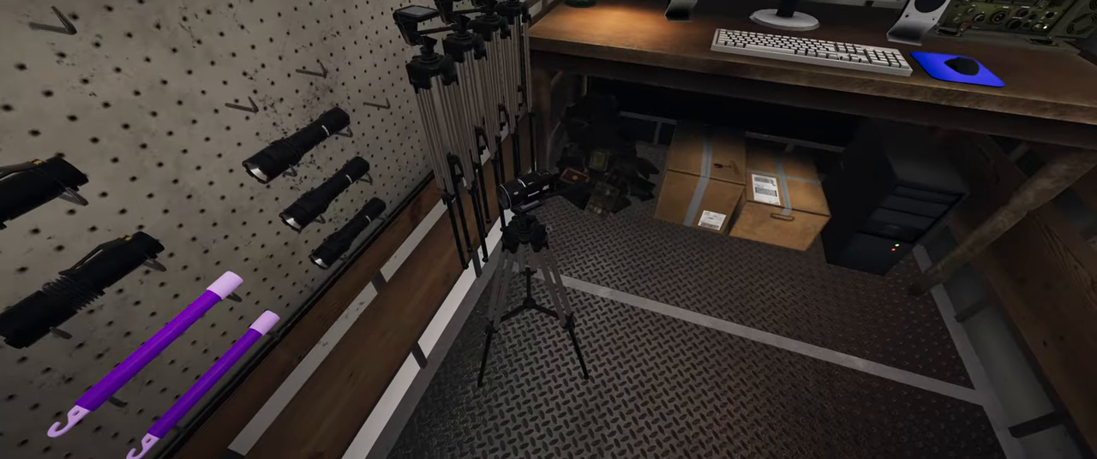
mouse_move(549, 230)
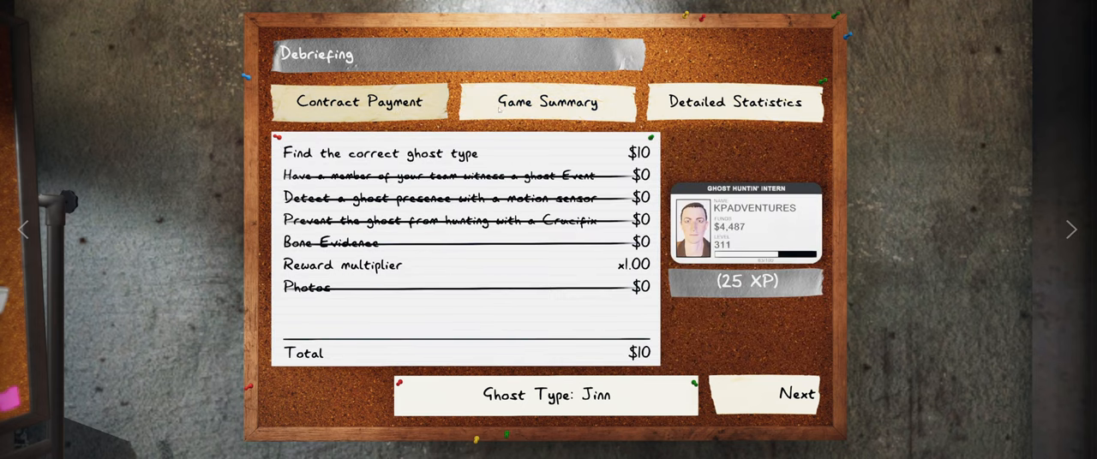
Step: View the debriefing's detailed player statistics, then continue to the Server Lobby
left_click(734, 102)
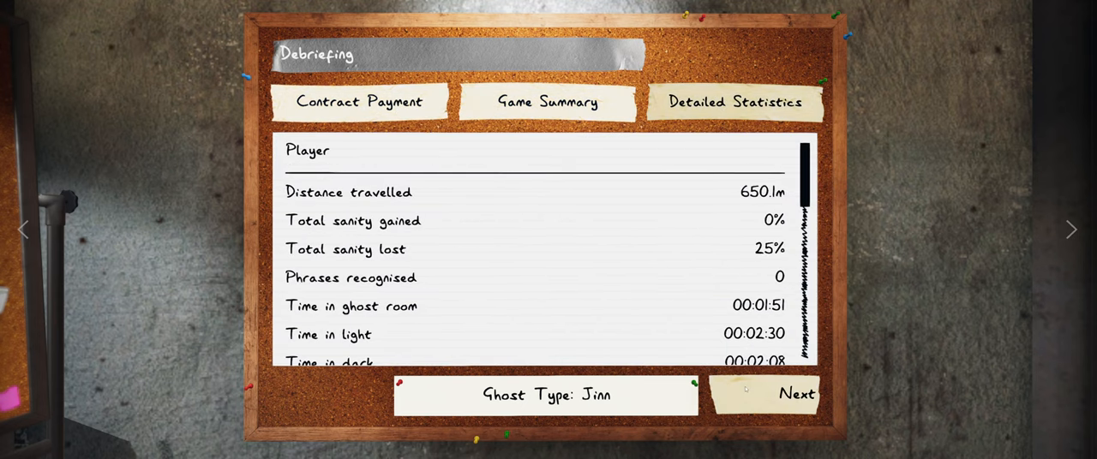
left_click(797, 395)
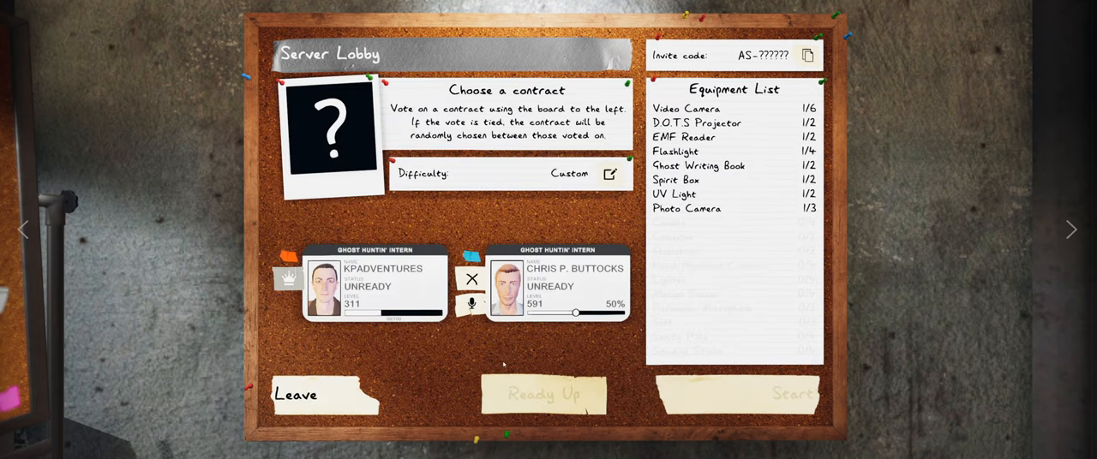